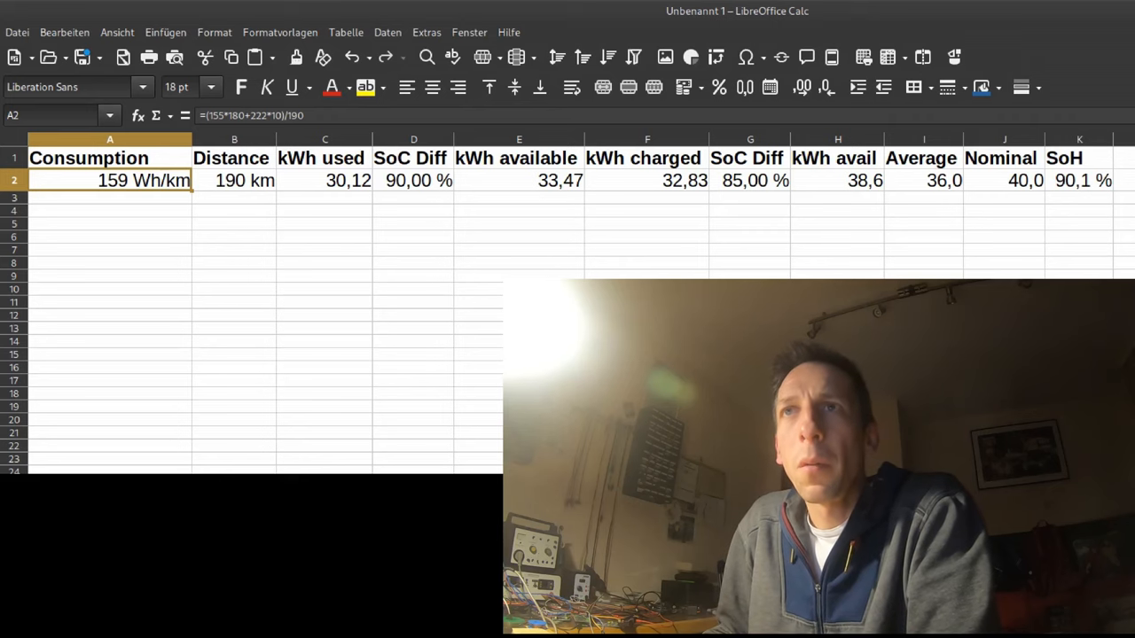
{"action": "left_click", "coordinate": [234, 180]}
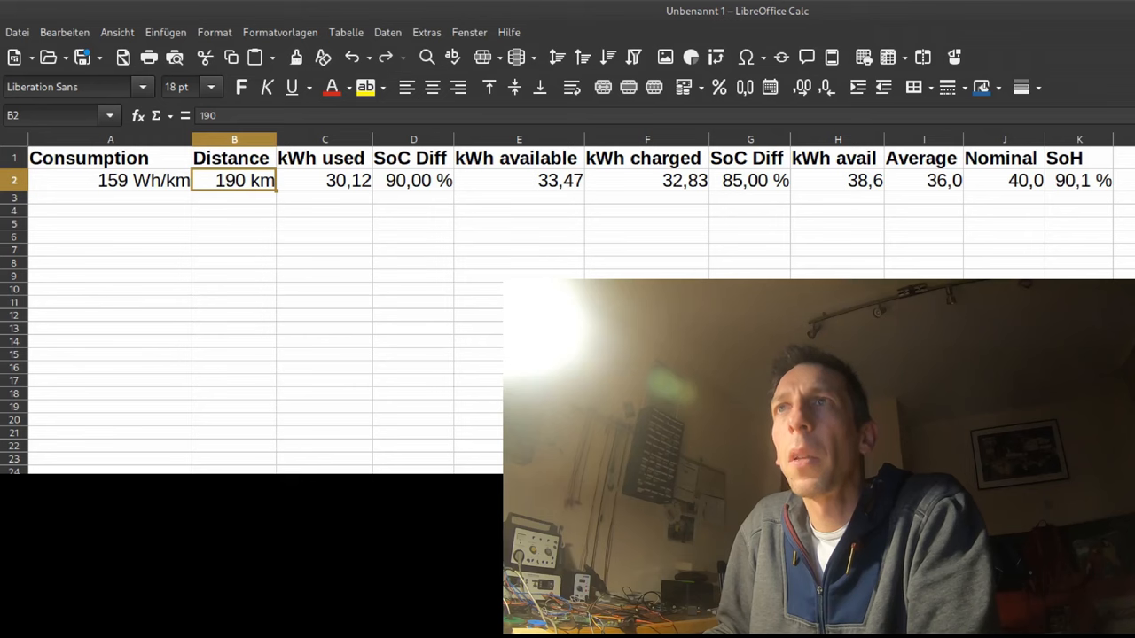
{"action": "left_click", "coordinate": [325, 180]}
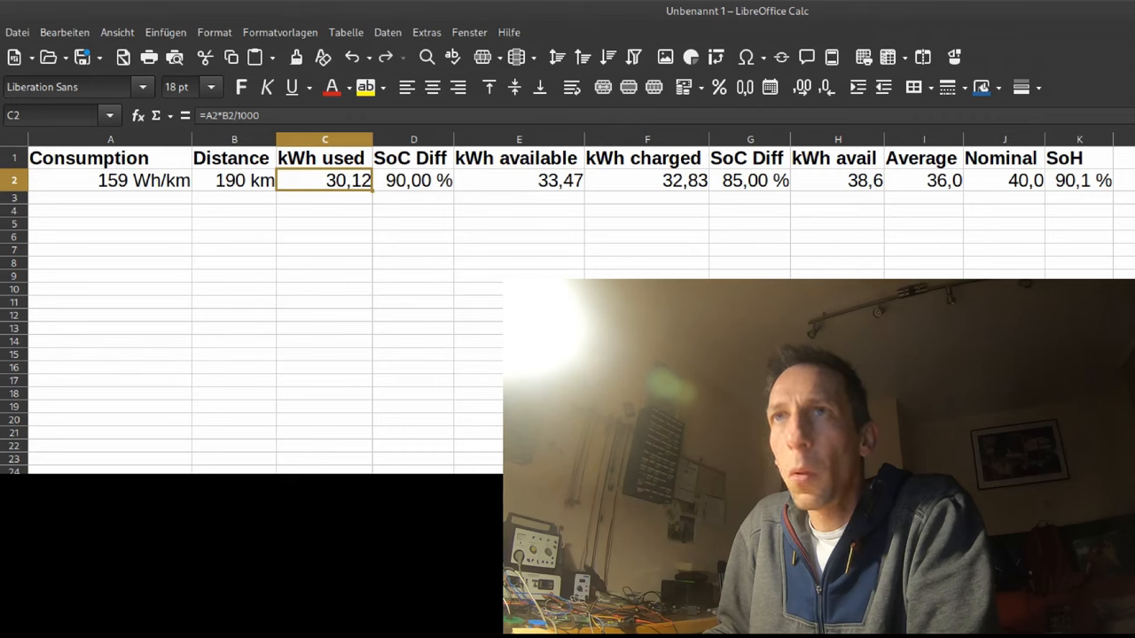
{"action": "left_click", "coordinate": [234, 180]}
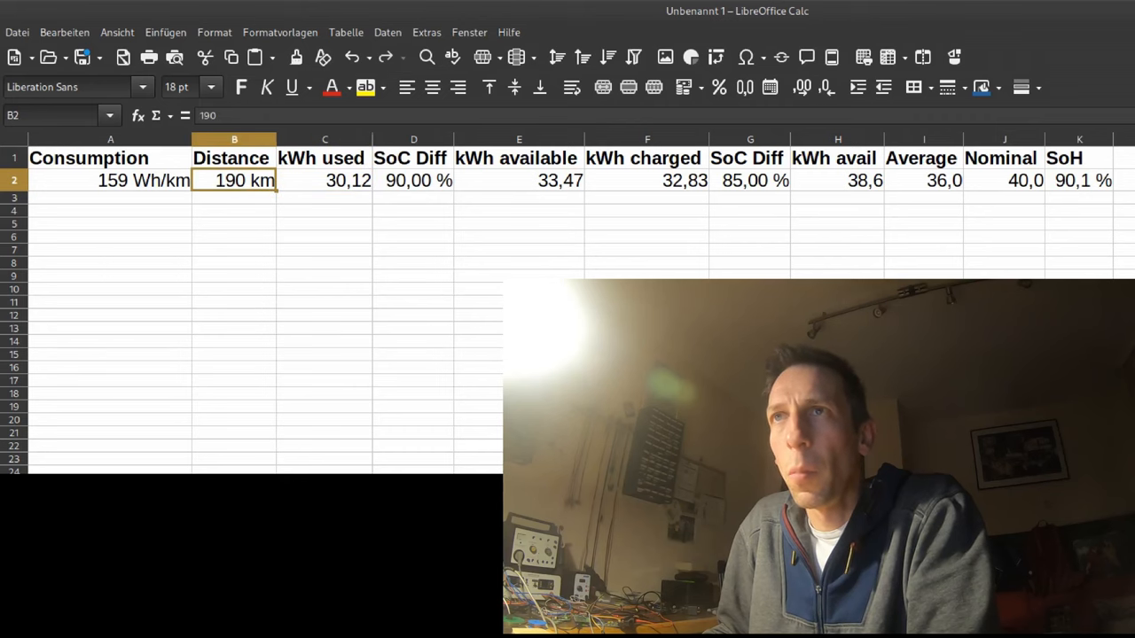
{"action": "left_click", "coordinate": [325, 180]}
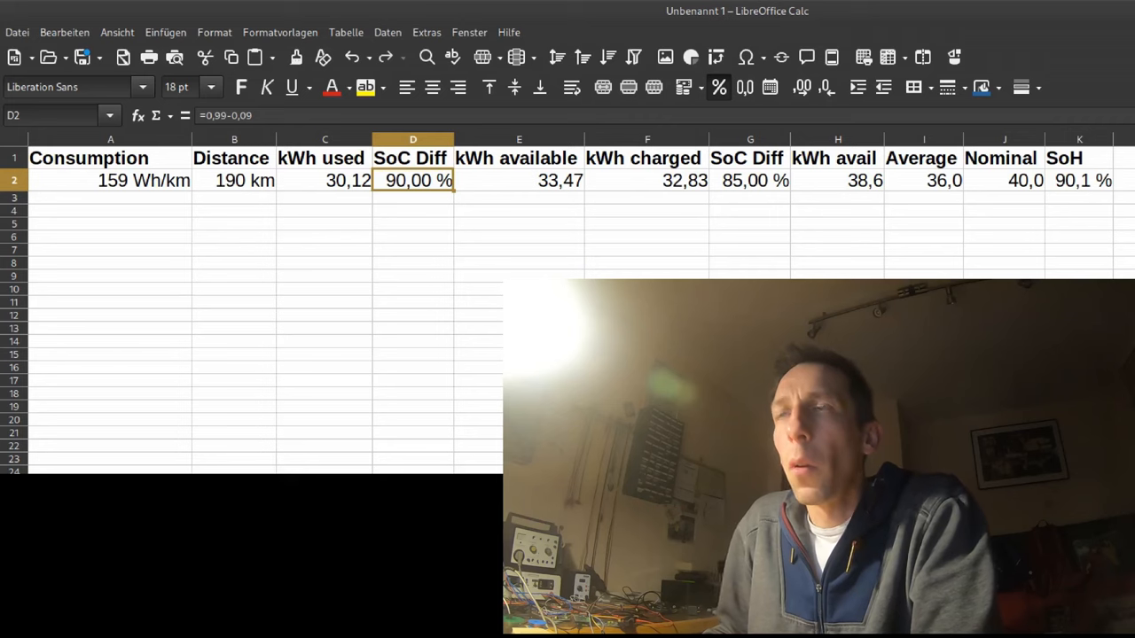
{"action": "left_click", "coordinate": [519, 180]}
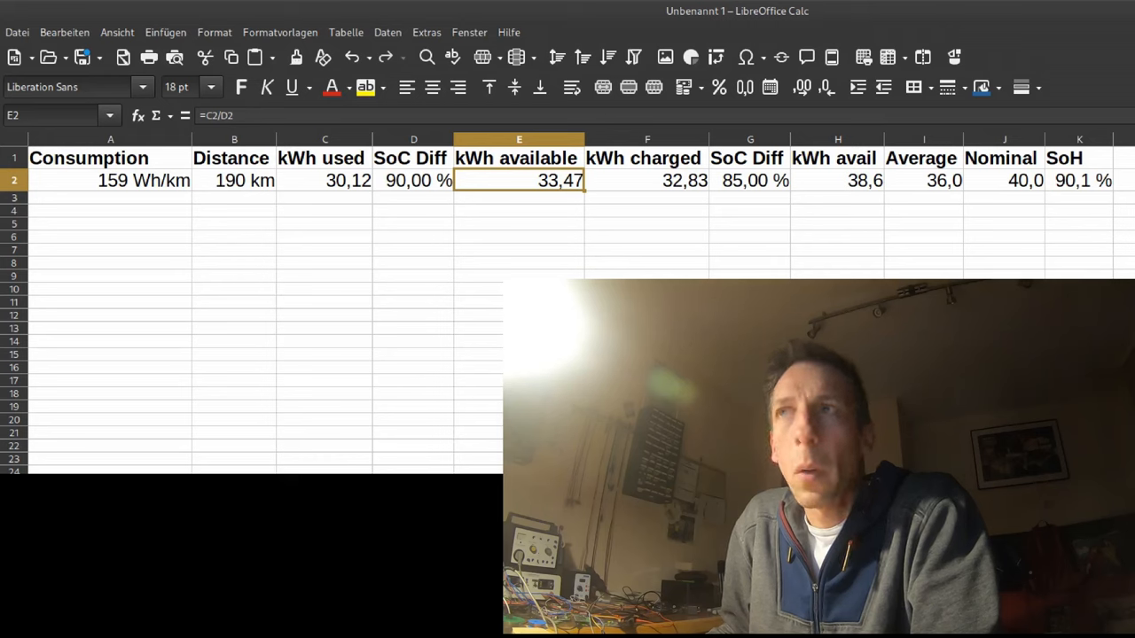
{"action": "left_click", "coordinate": [646, 180]}
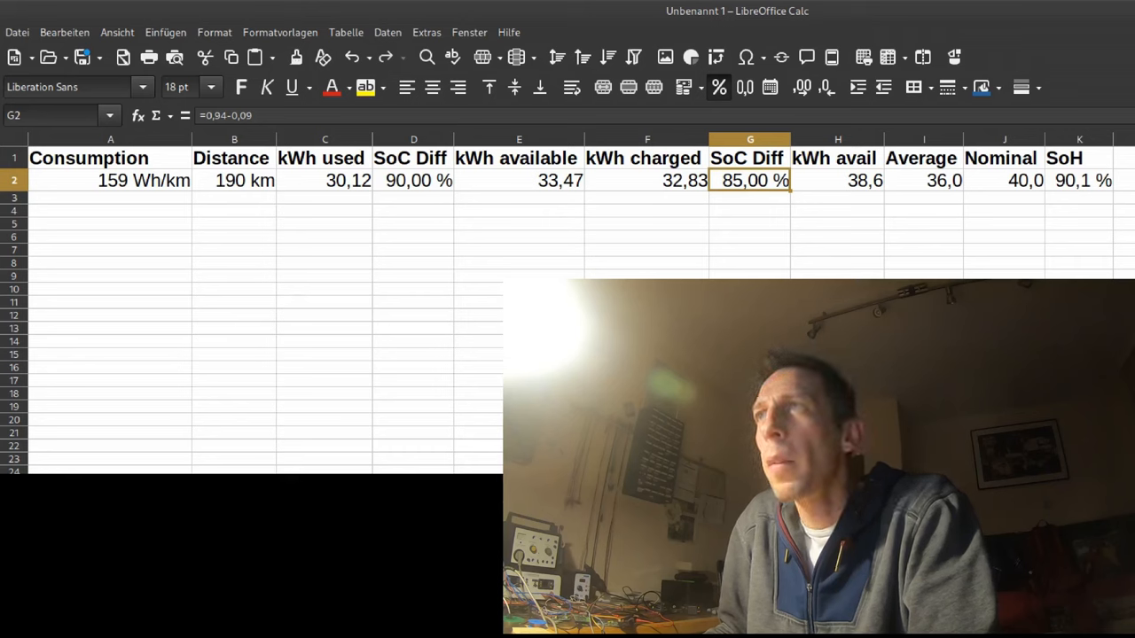
{"action": "left_click", "coordinate": [837, 180]}
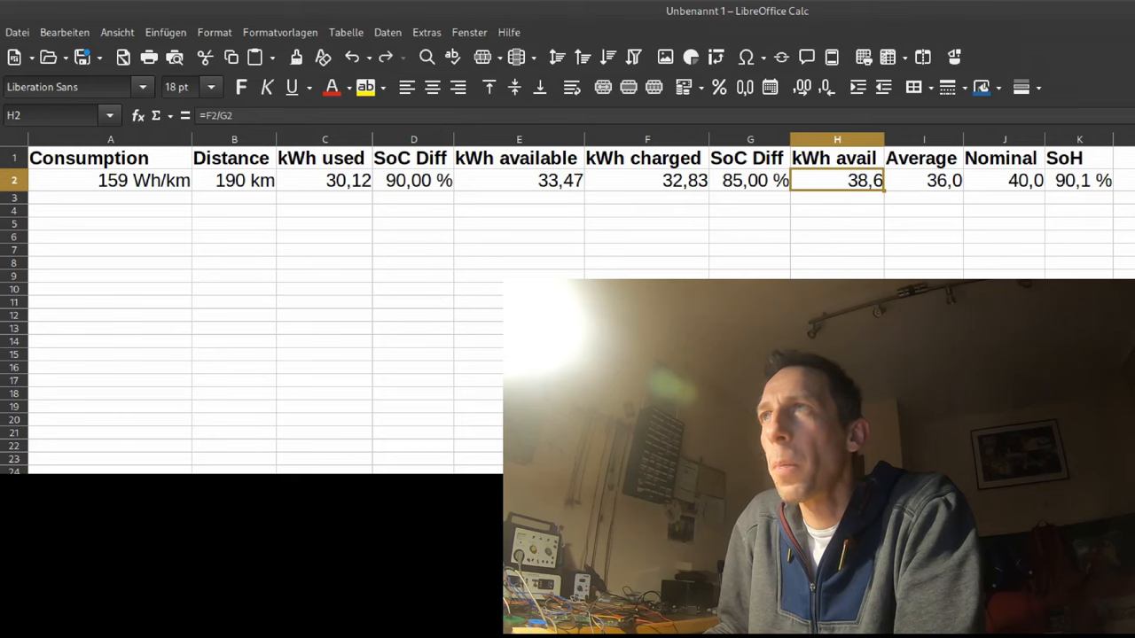
{"action": "left_click", "coordinate": [923, 180]}
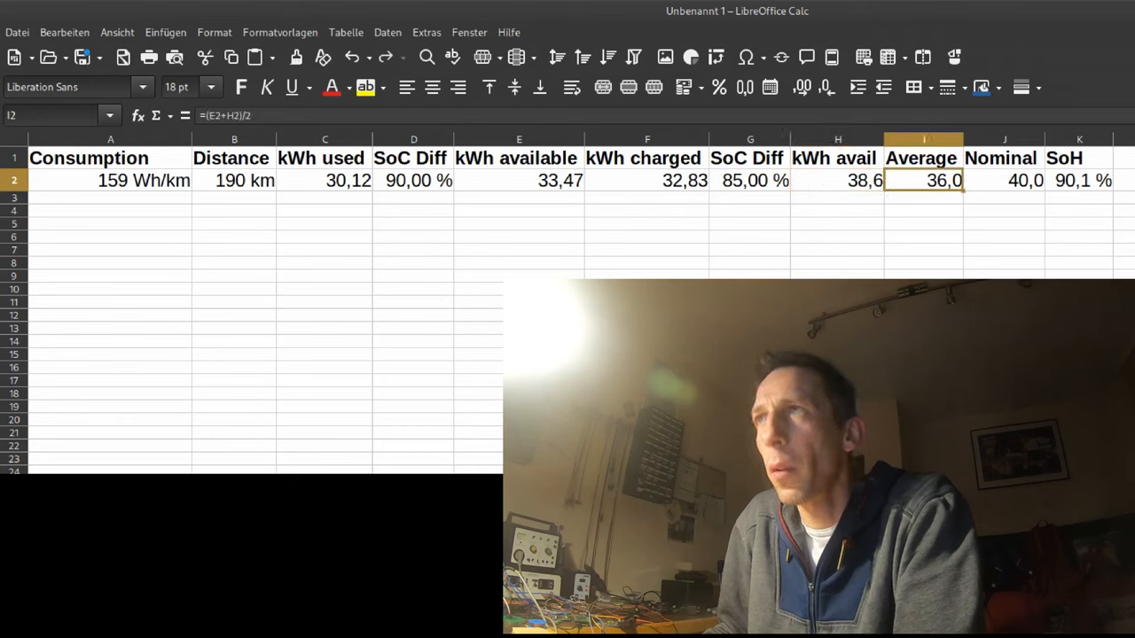
{"action": "left_click", "coordinate": [518, 180]}
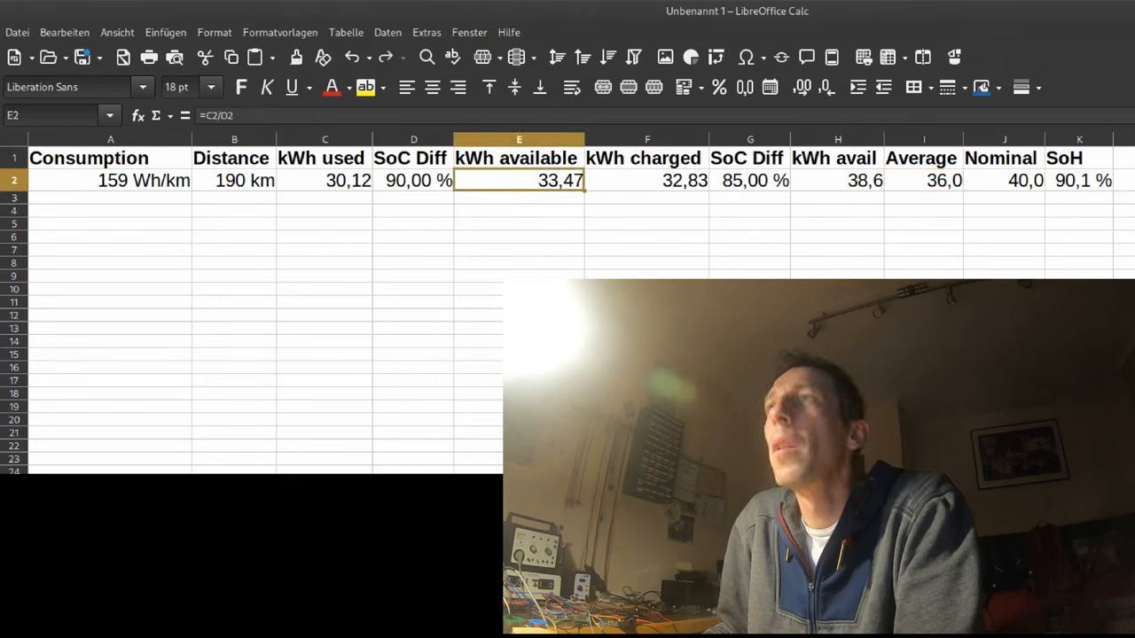
{"action": "left_click", "coordinate": [923, 180]}
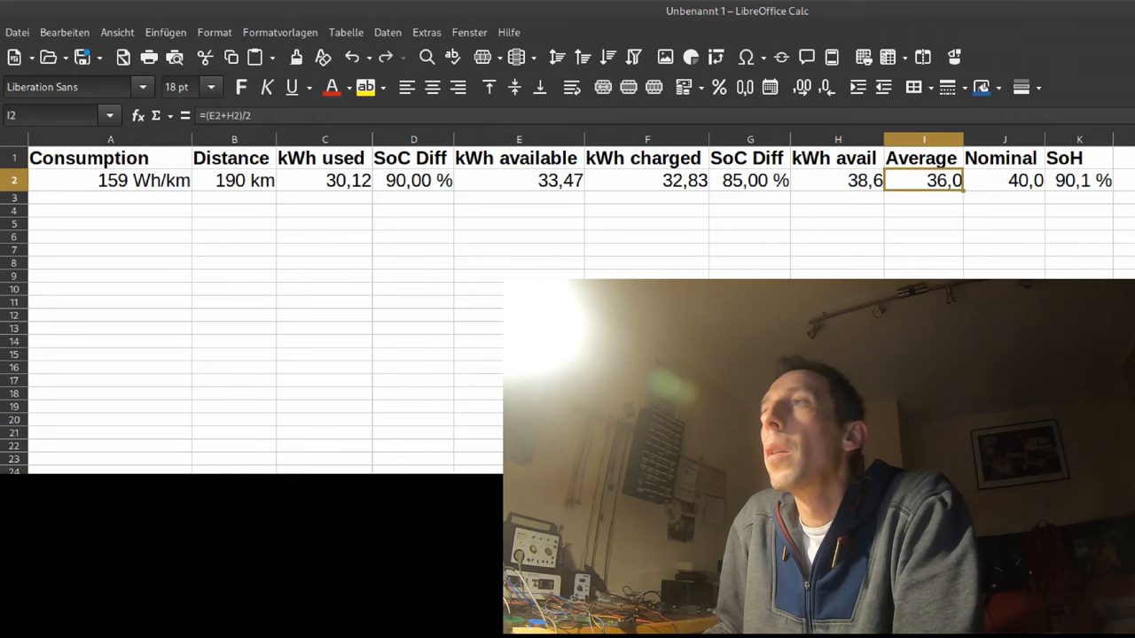
{"action": "left_click", "coordinate": [1002, 180]}
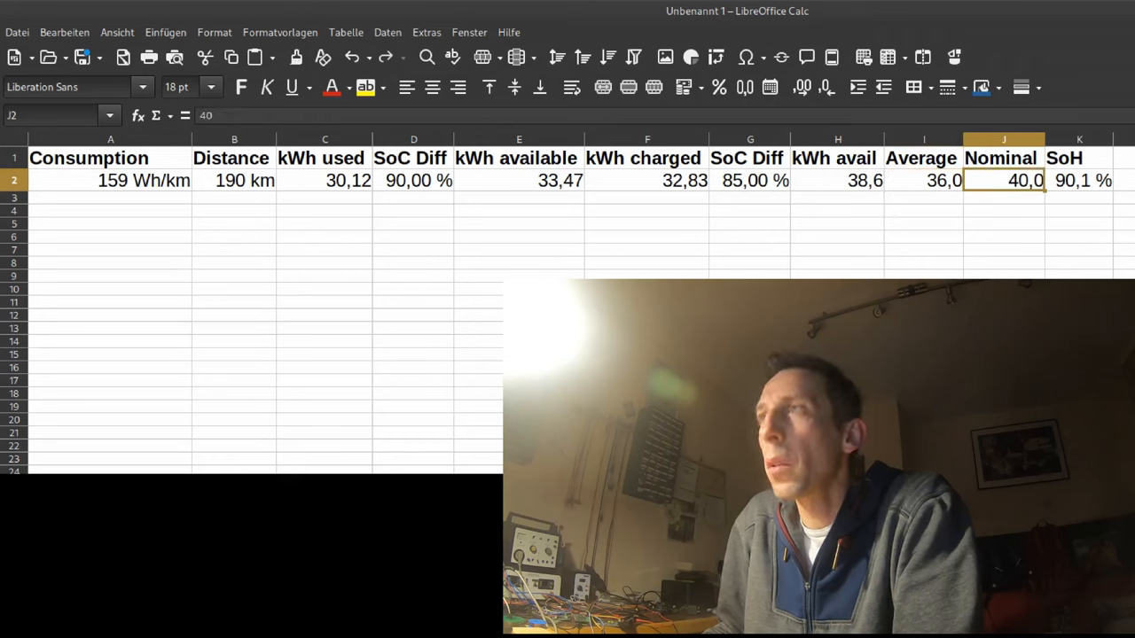
{"action": "left_click", "coordinate": [1079, 180]}
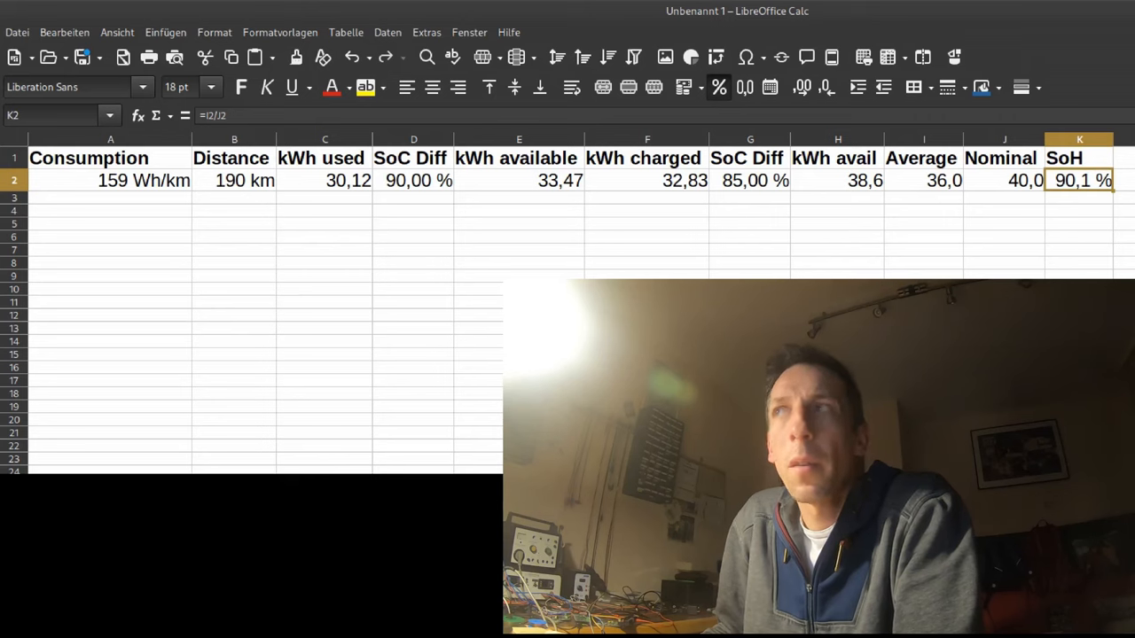